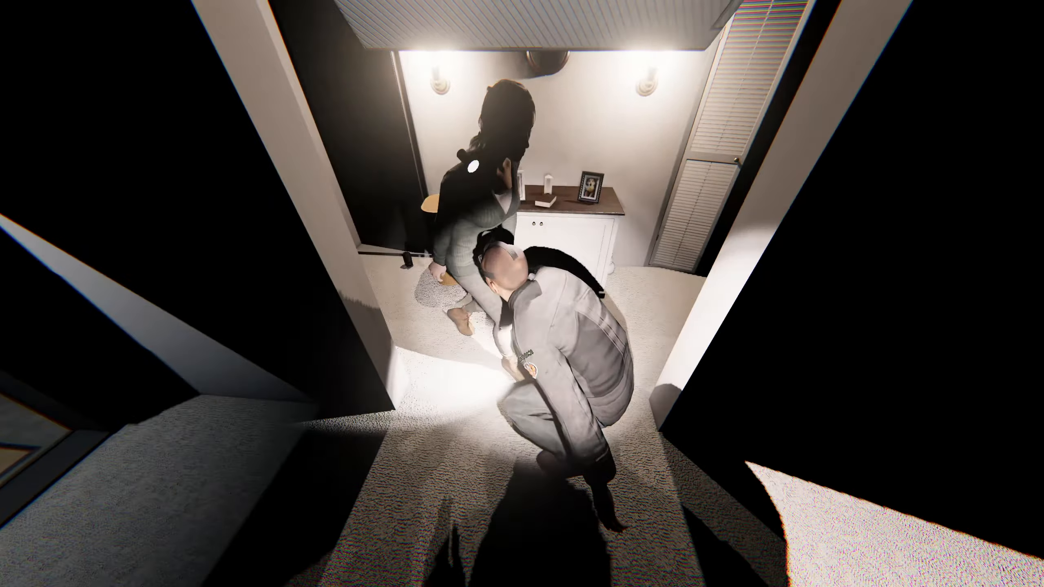
pyautogui.moveTo(522, 294)
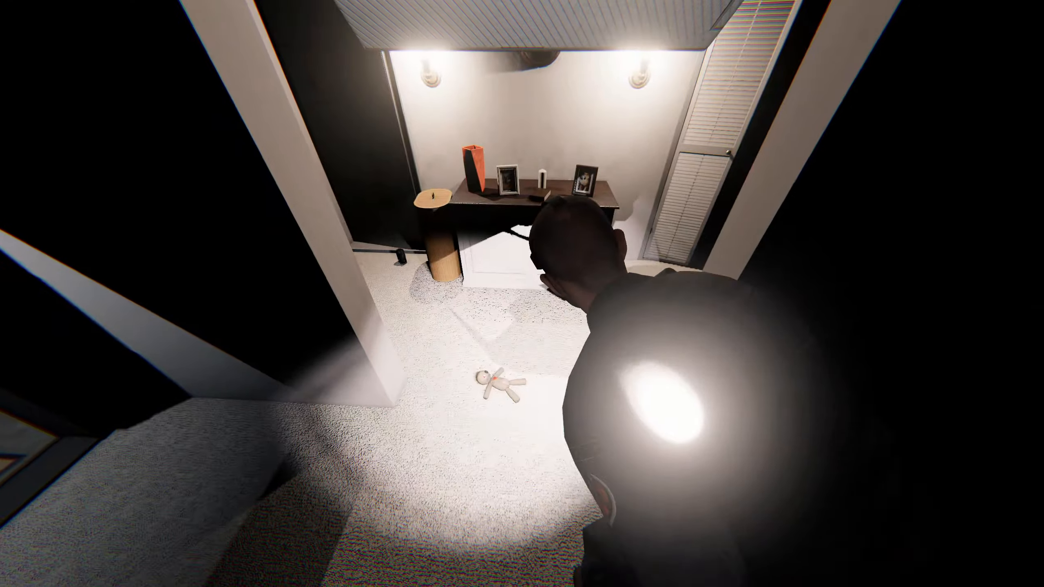
pyautogui.moveTo(522, 294)
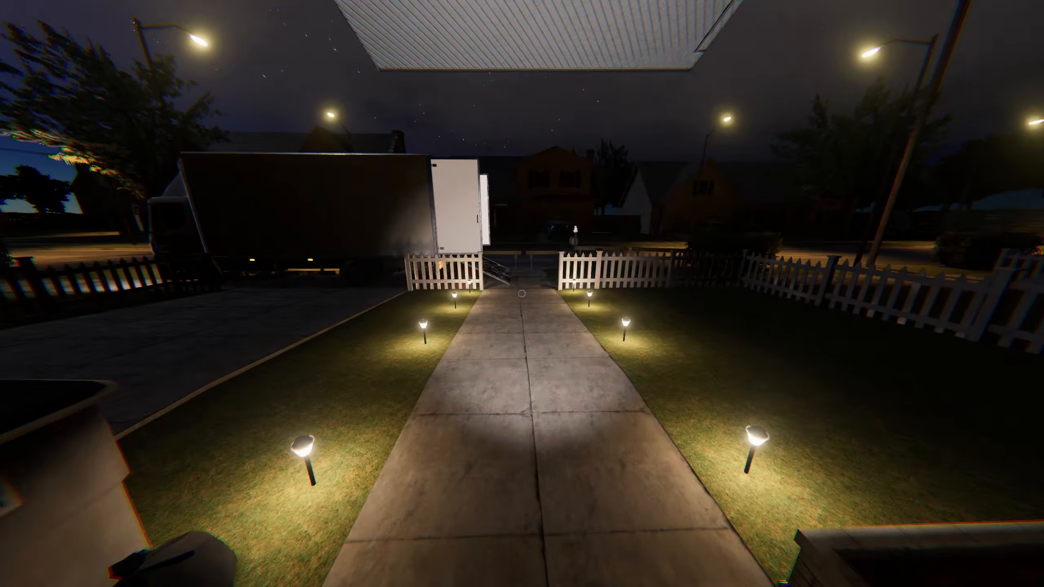
pyautogui.moveTo(522, 294)
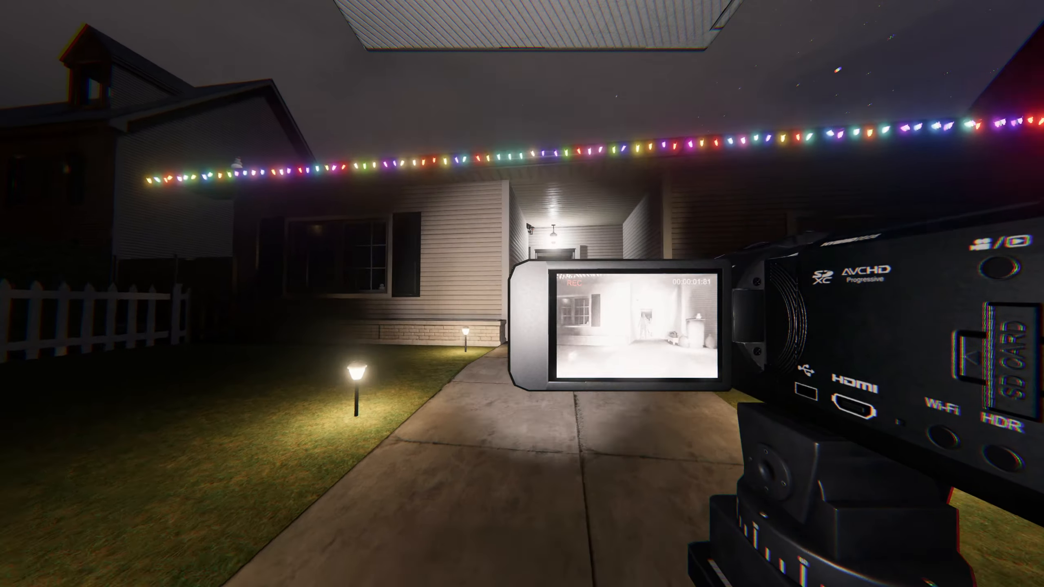
pyautogui.moveTo(523, 293)
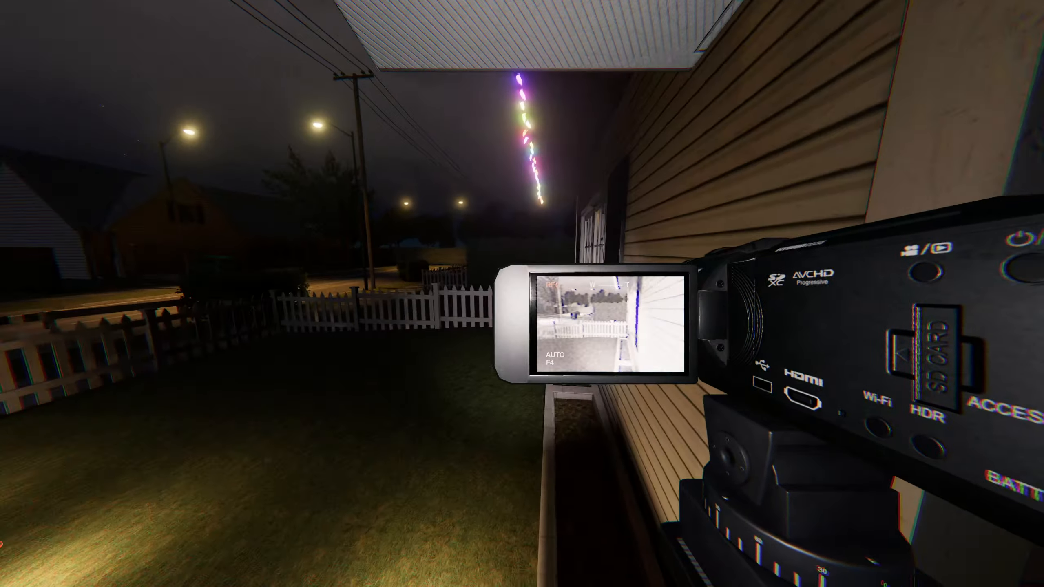
pyautogui.moveTo(522, 293)
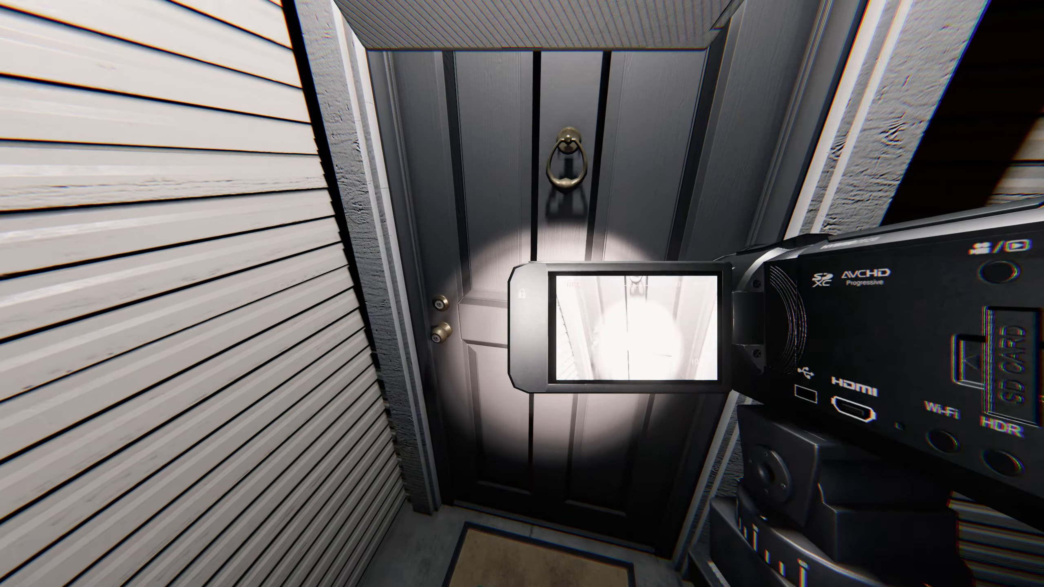
pyautogui.moveTo(523, 293)
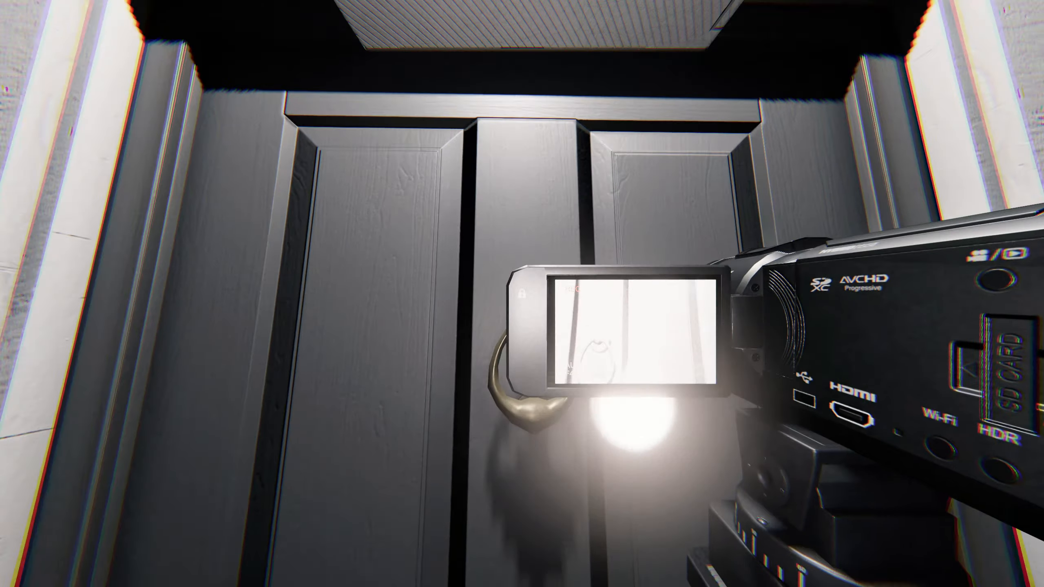
pyautogui.moveTo(522, 293)
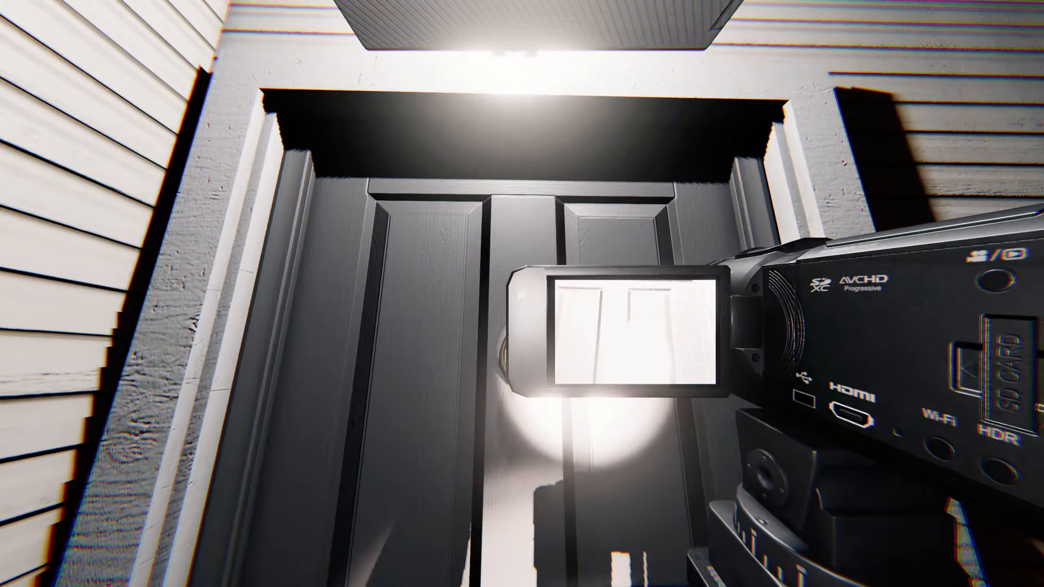
pyautogui.moveTo(523, 294)
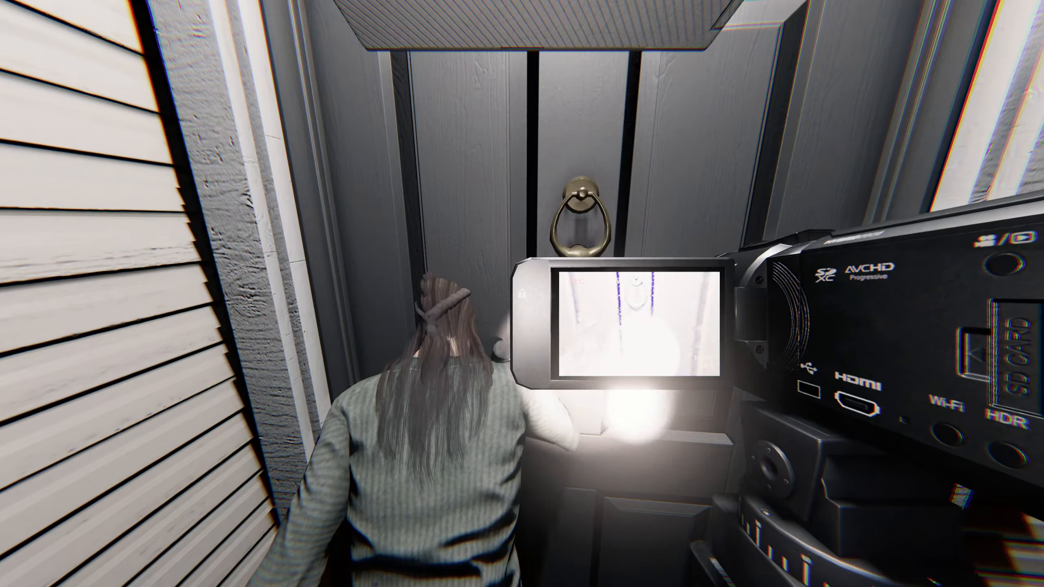